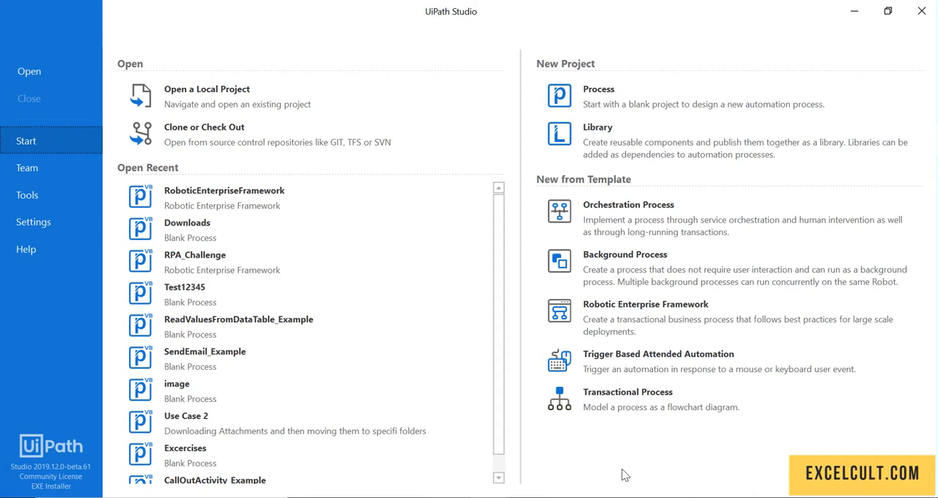
mouse_move(654, 103)
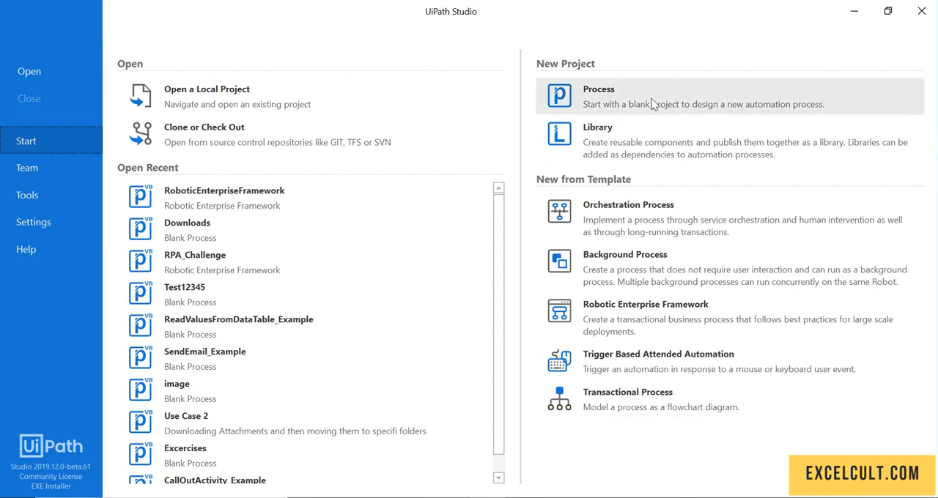
Create a new blank process named DemoDemo with the description edited to Demo
left_click(598, 96)
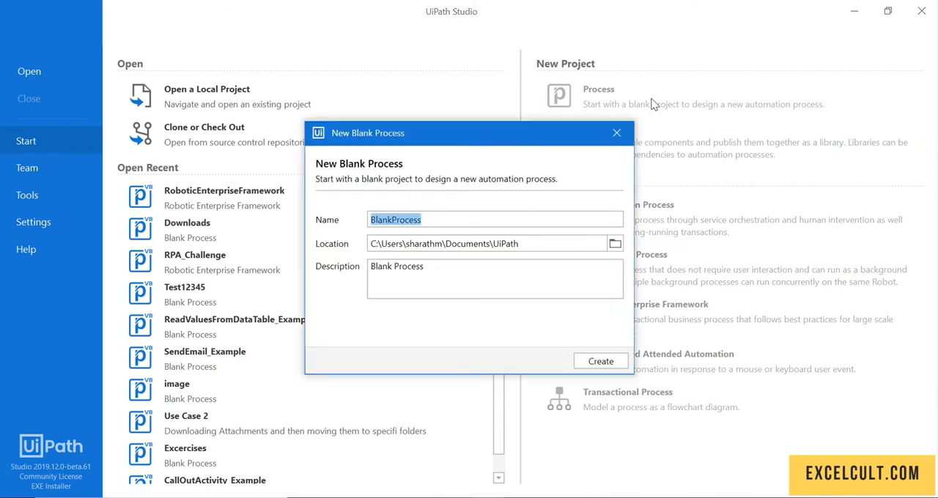
mouse_move(437, 220)
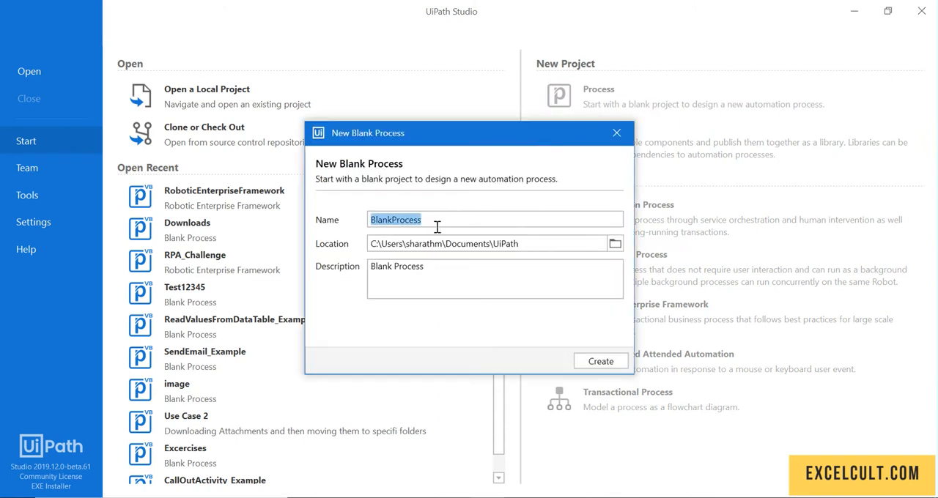
type("Demo")
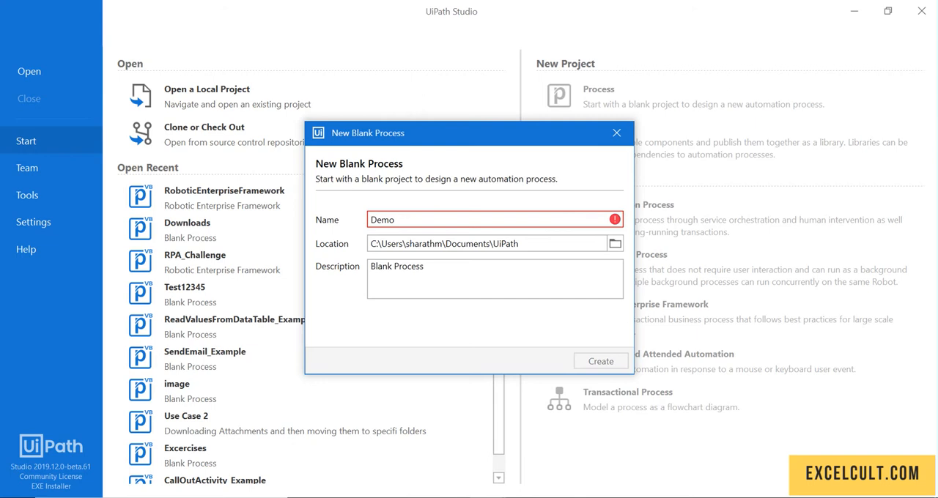
mouse_move(446, 208)
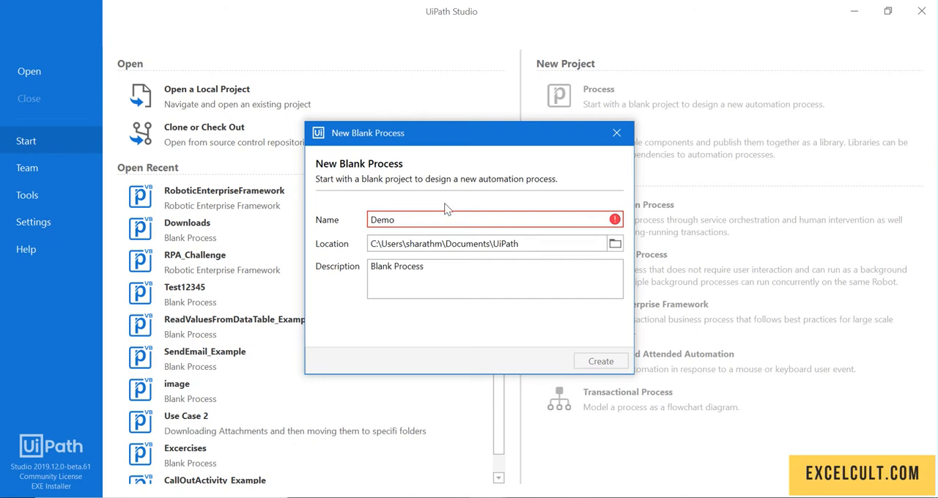
mouse_move(616, 220)
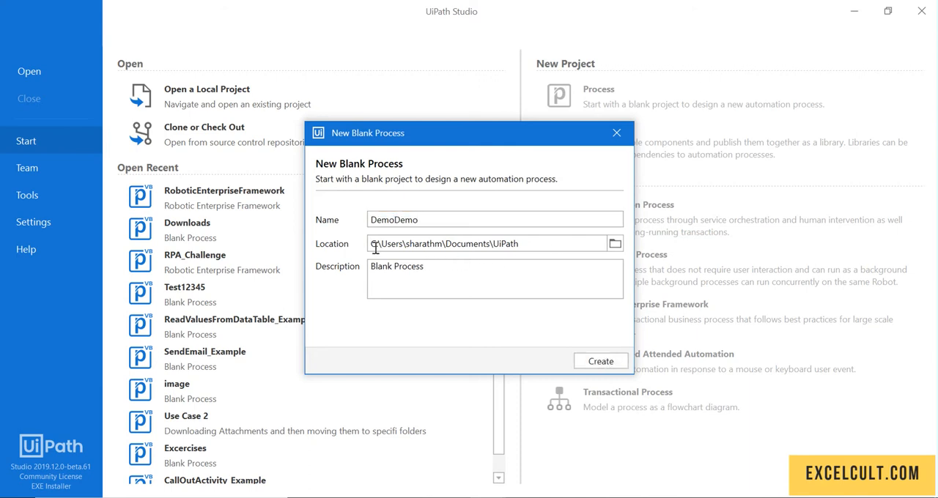
mouse_move(381, 233)
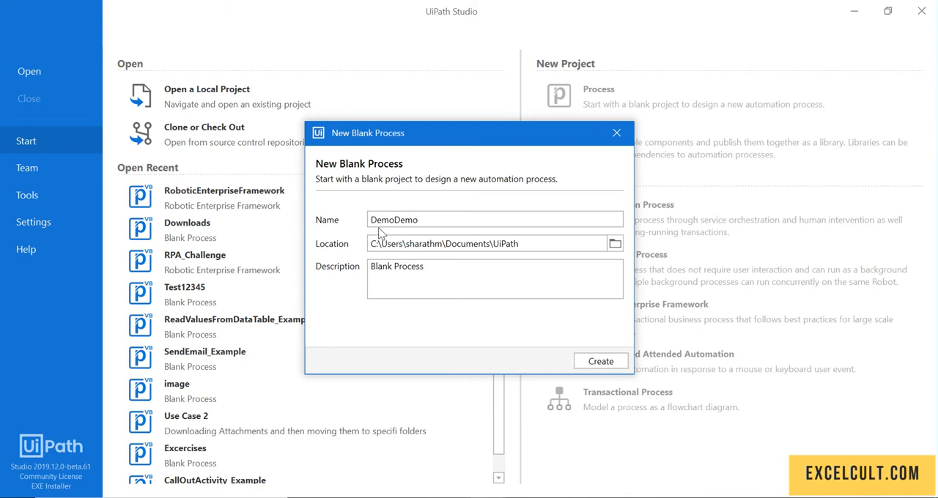
mouse_move(470, 243)
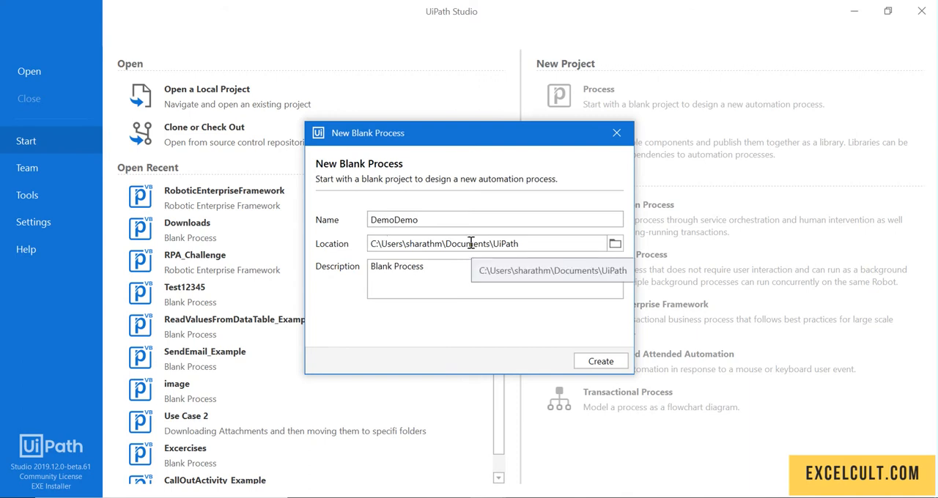
double_click(507, 243)
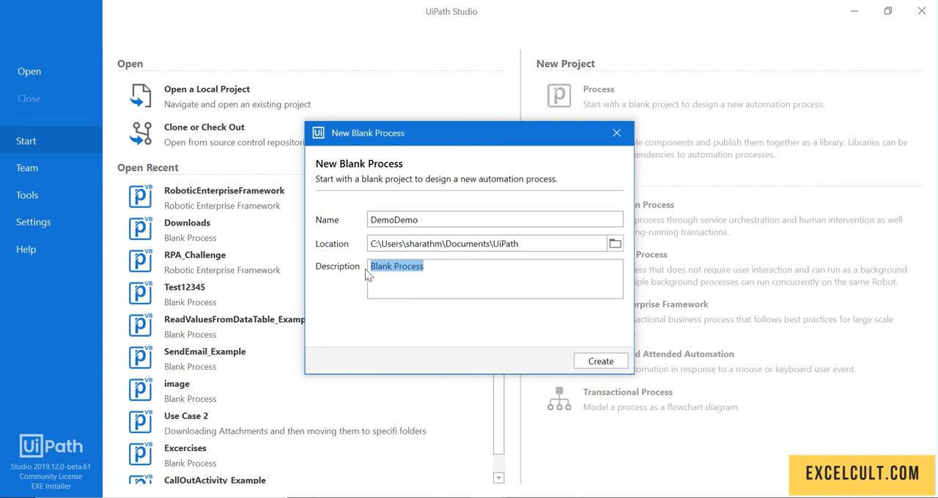
type("Demo")
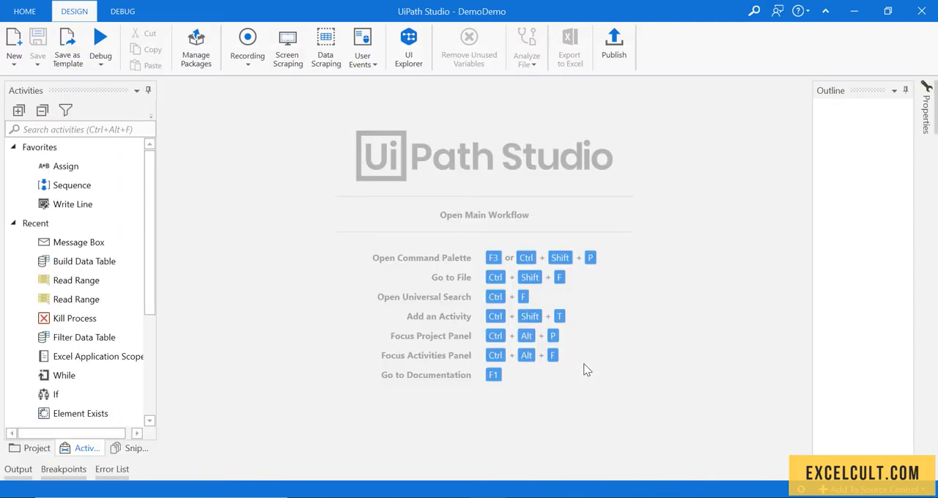
mouse_move(443, 292)
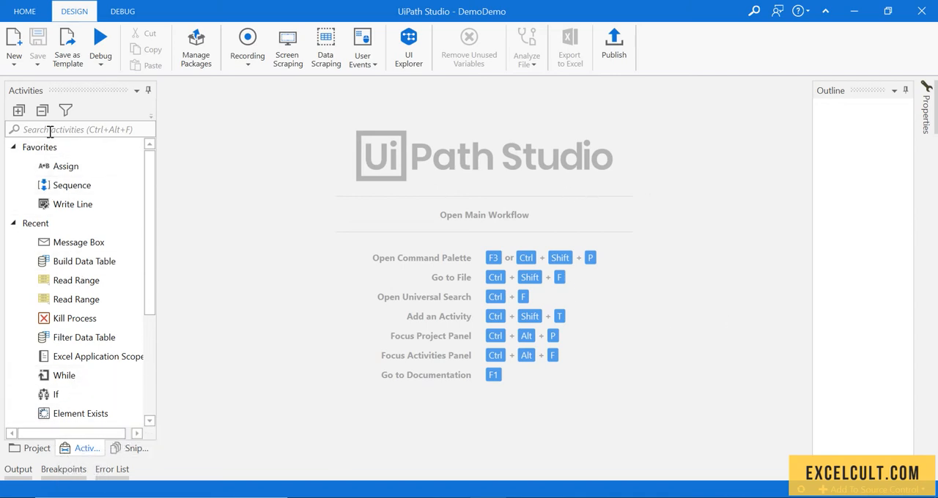
Search the activities for 'me', then show the DemoDemo project's files including Main.xaml
type("mess")
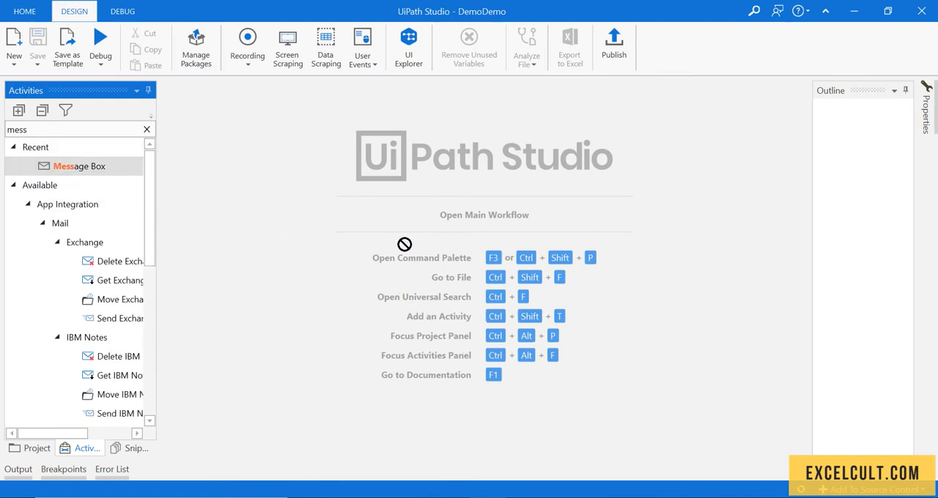
mouse_move(102, 337)
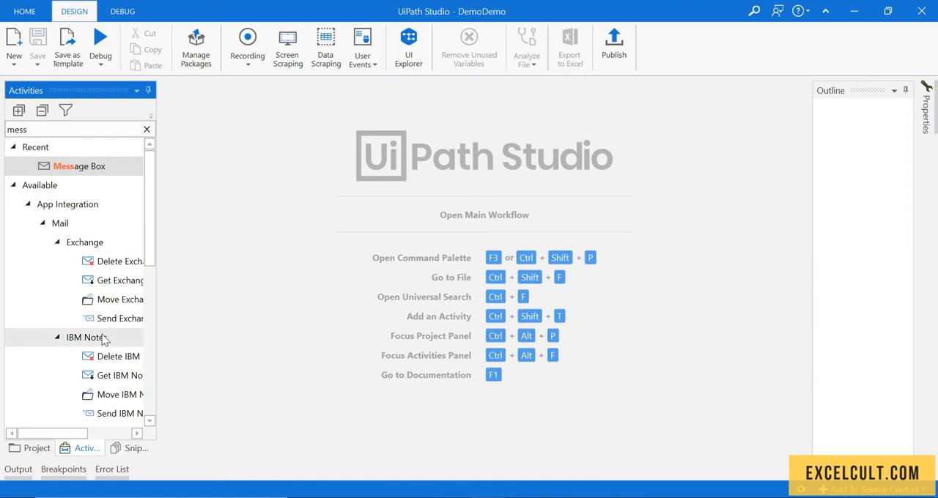
scroll("down", 3)
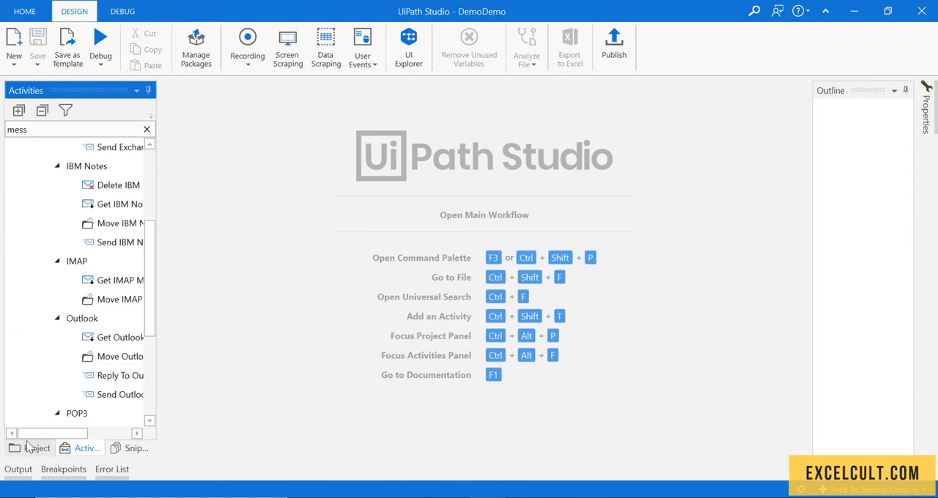
left_click(30, 448)
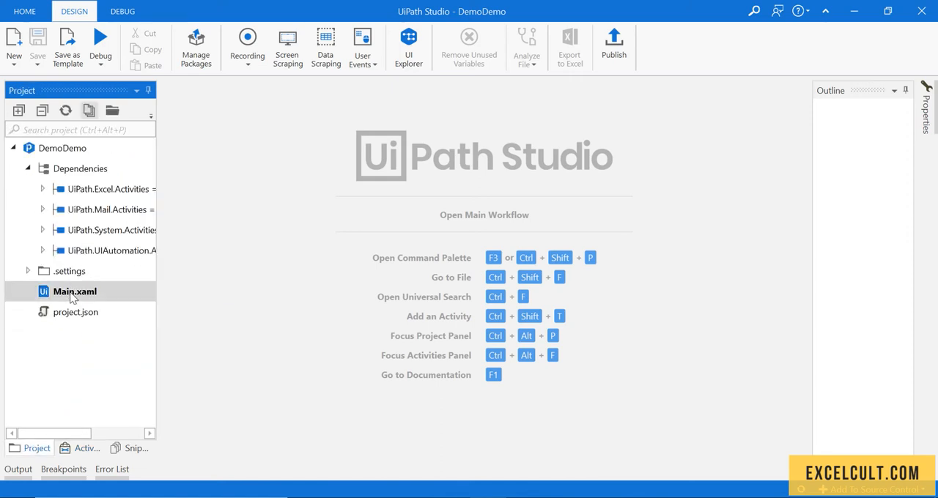
Open Main.xaml and return to the Activities list to add a Message Box
double_click(73, 290)
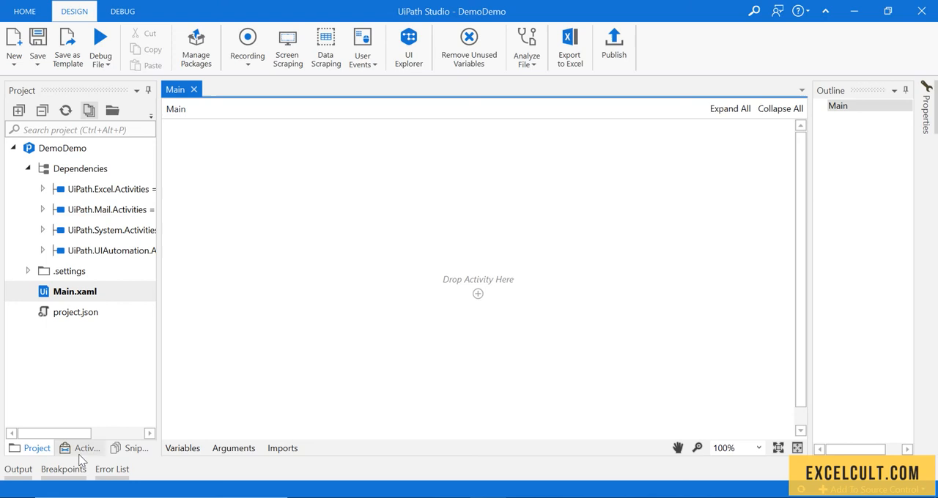
left_click(87, 448)
type("message box")
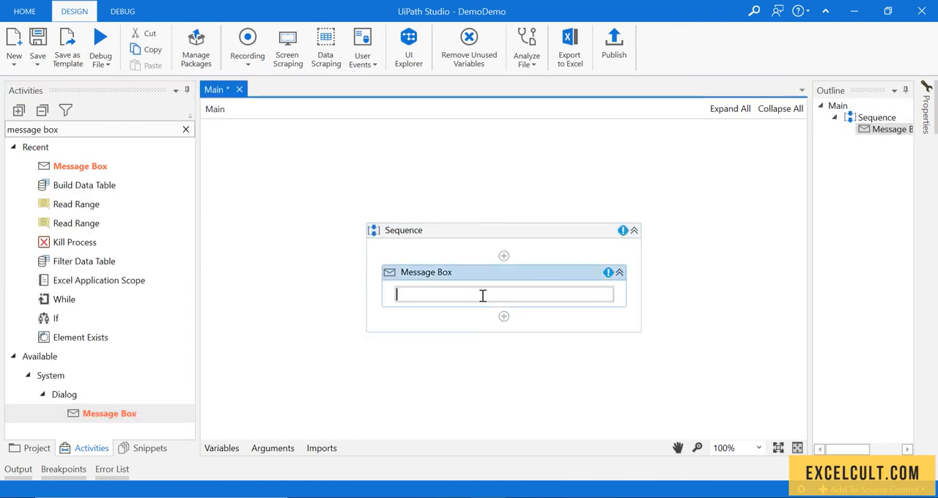
Enter "Hello world" as the Message Box text
type("\"He")
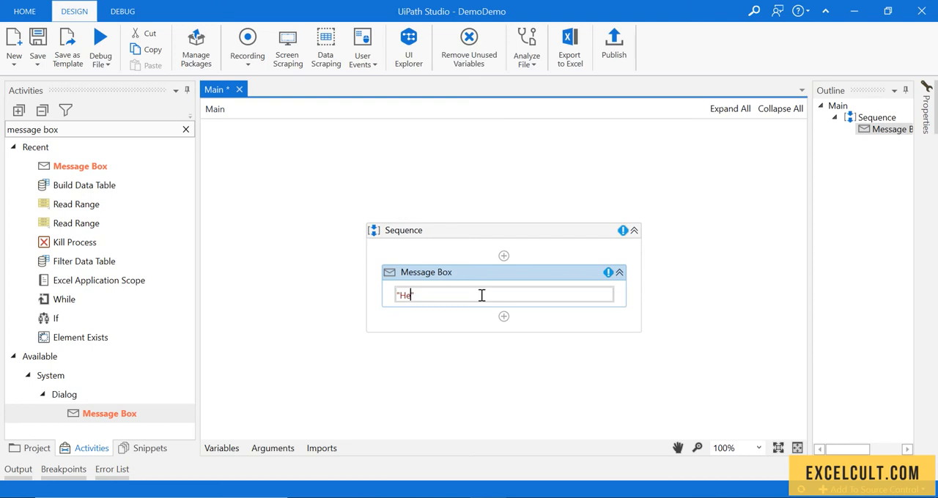
type("llo")
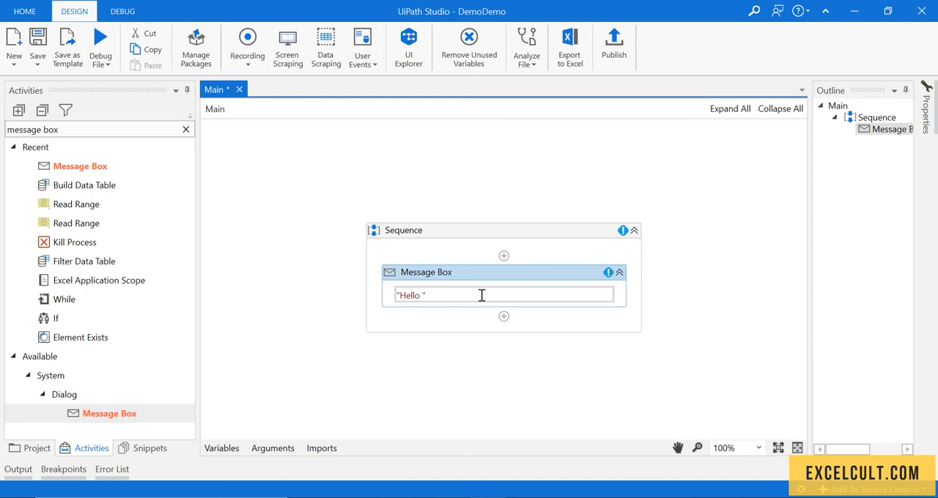
type("world")
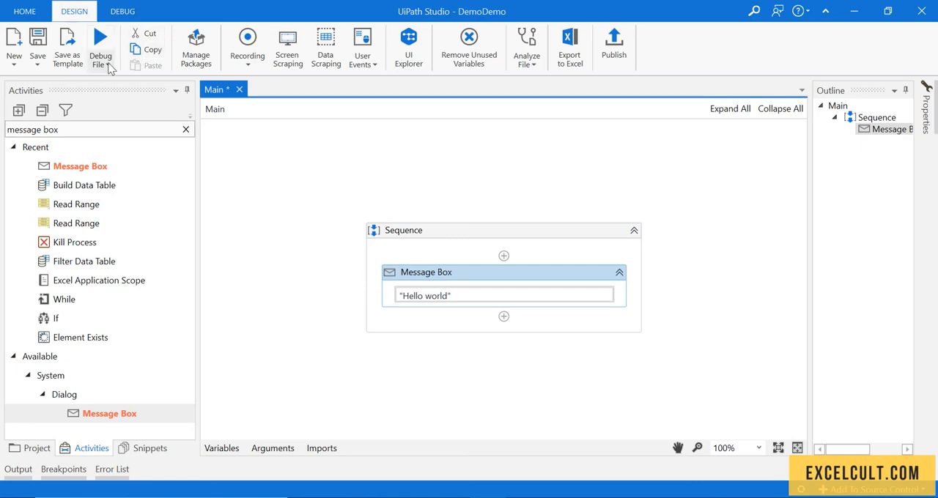
Run the Main workflow file so the Hello world popup appears
left_click(100, 64)
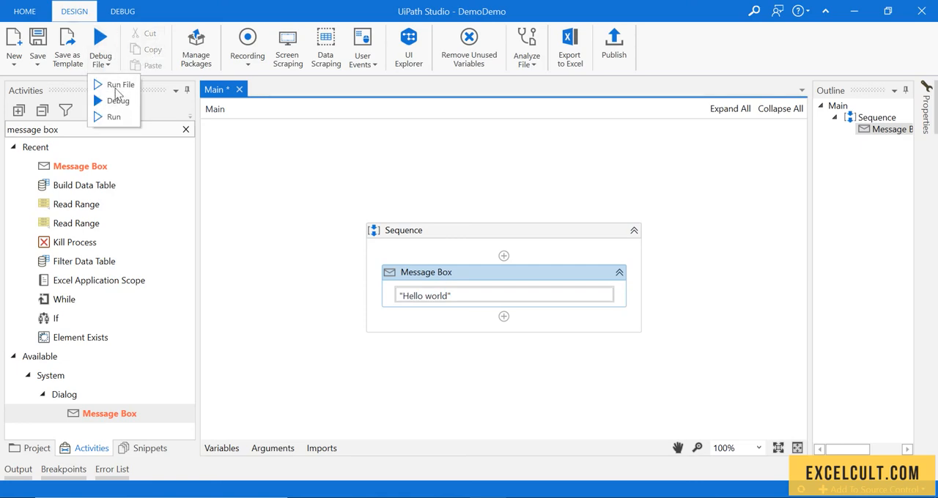
left_click(120, 85)
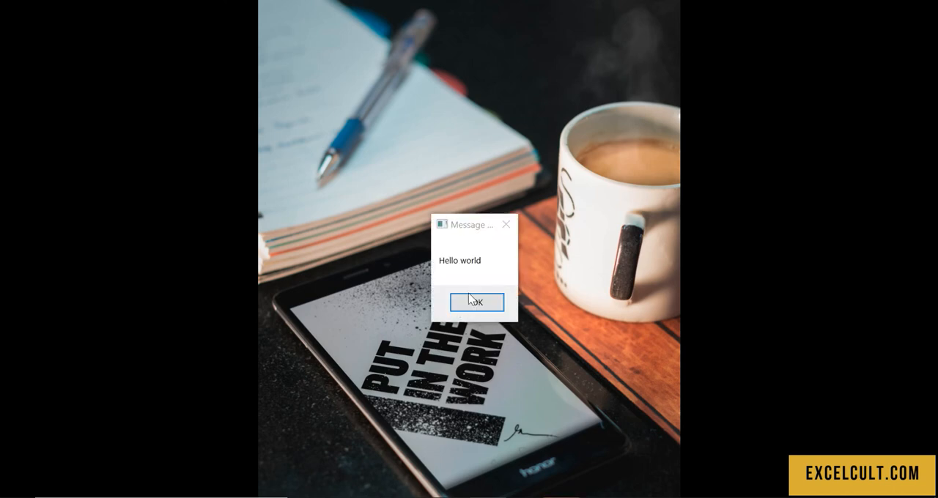